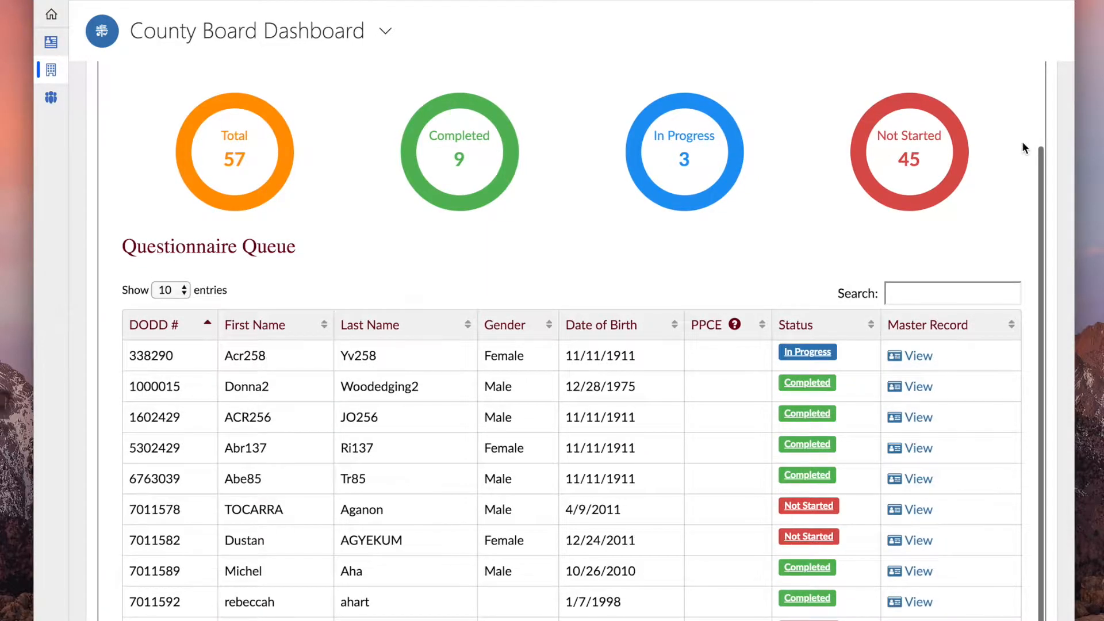
Scroll the County Board Dashboard down to the Assignment Queue with its one waiting individual
scroll(down, 3)
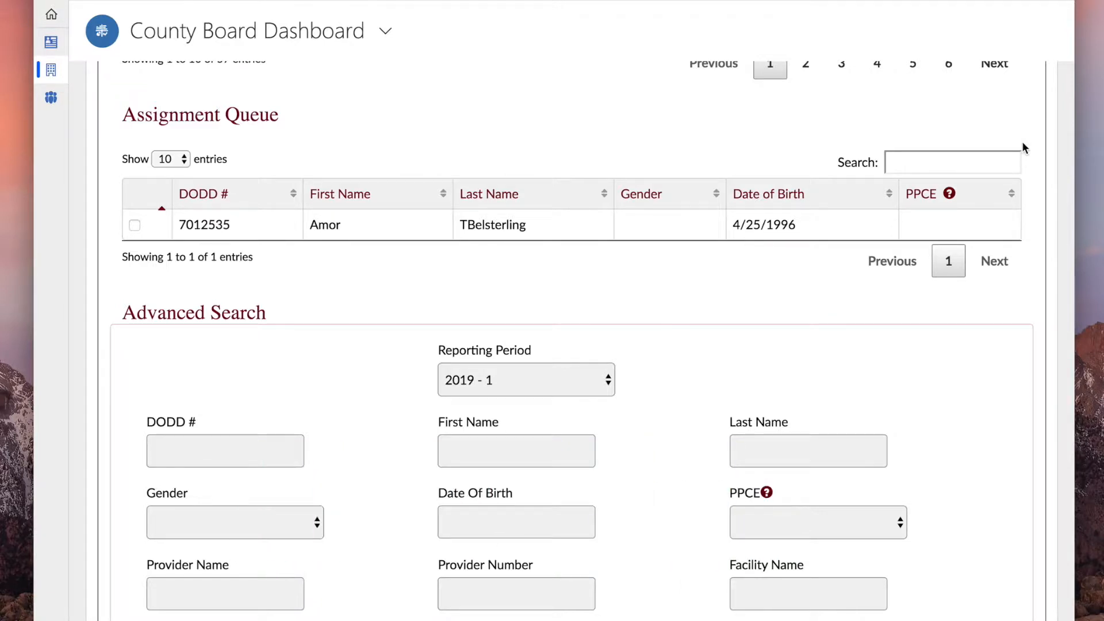
mouse_move(469, 163)
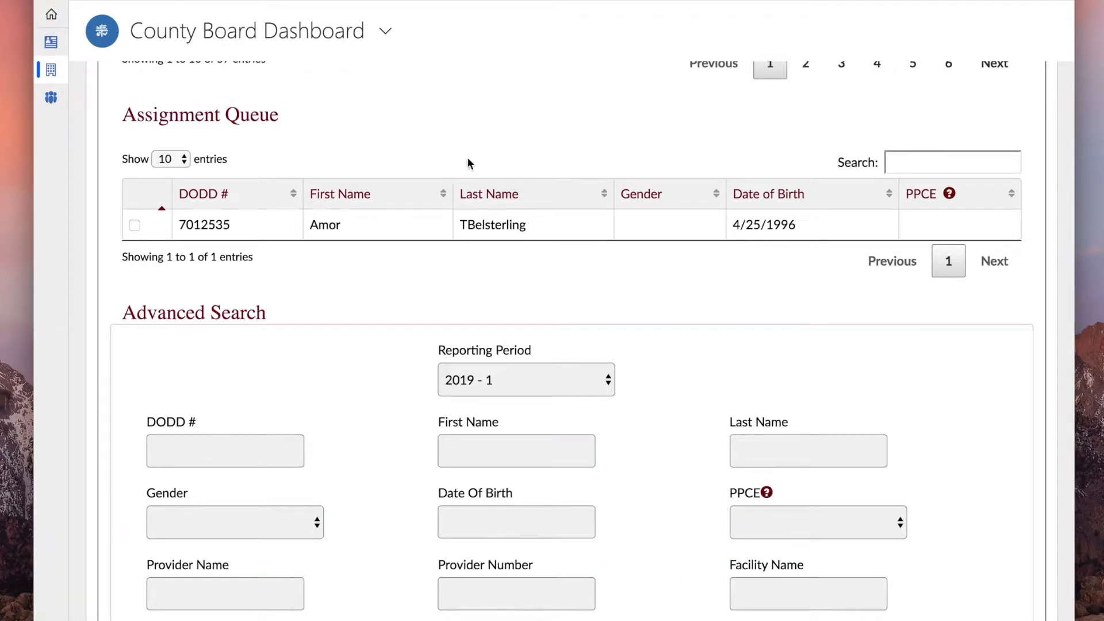
click(134, 224)
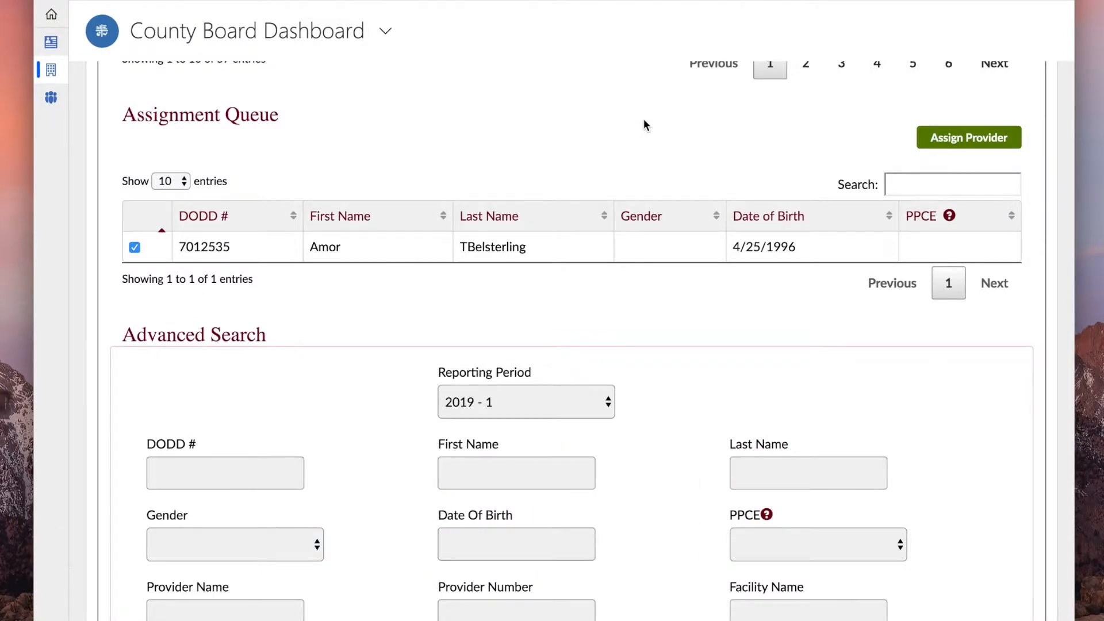
click(968, 136)
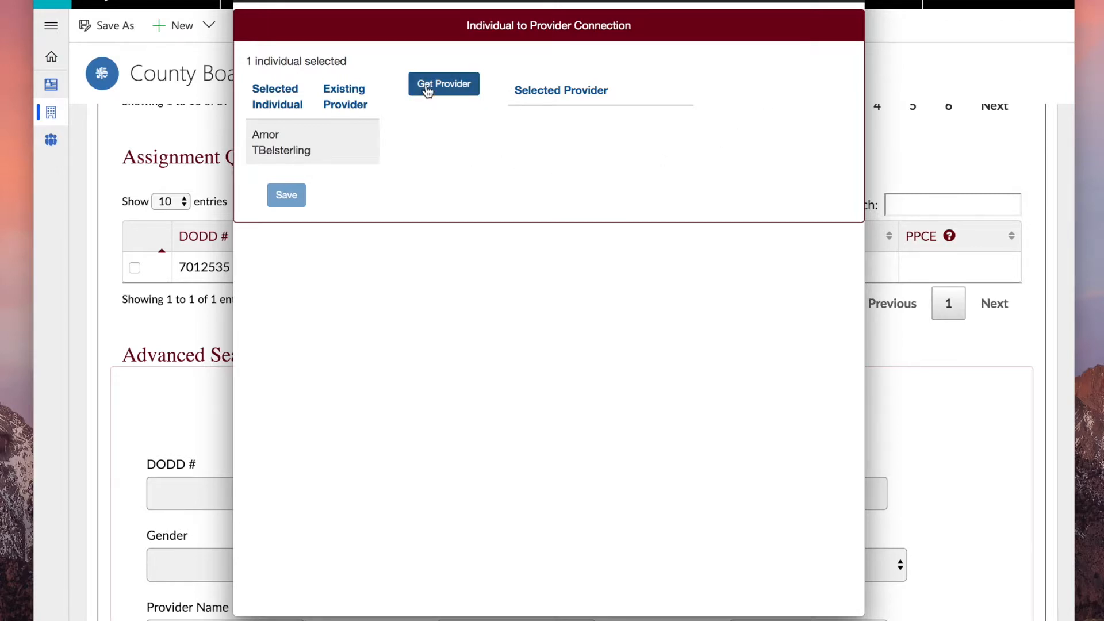
Look up providers matching 'su' and add Sun Rise Agency, SUNSHINE INC and Dreamshine at Autumn Lakes
click(443, 84)
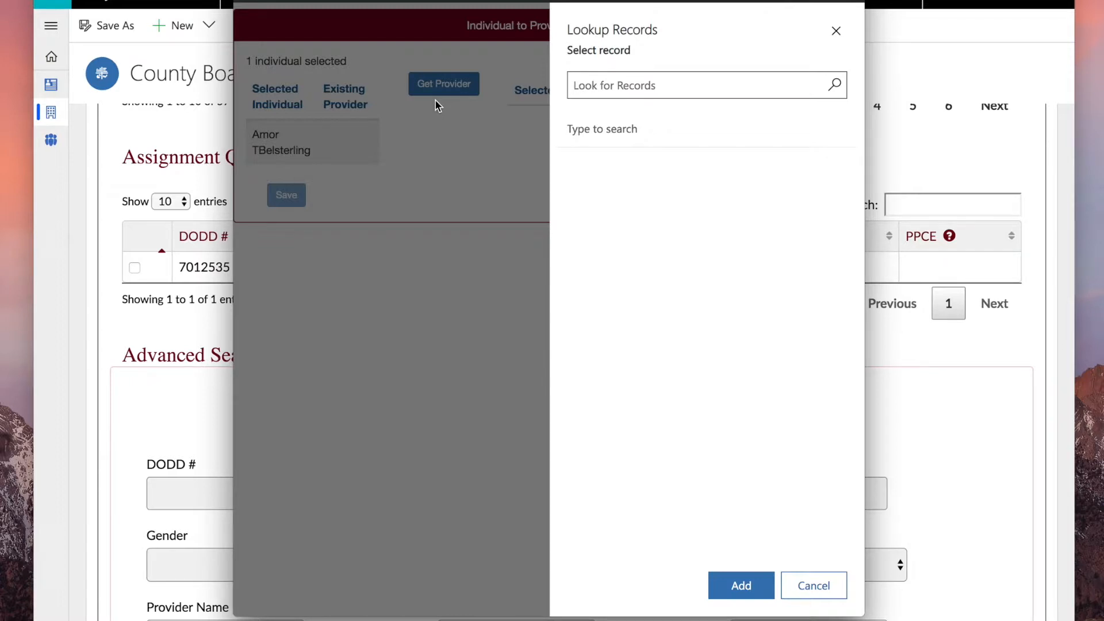
text(su)
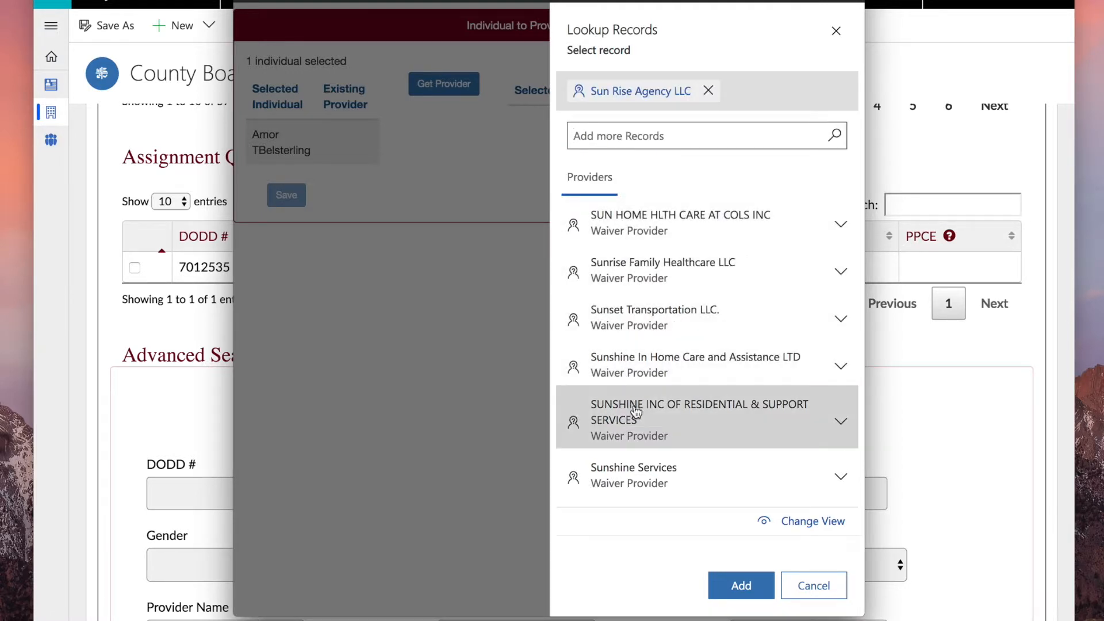
click(698, 403)
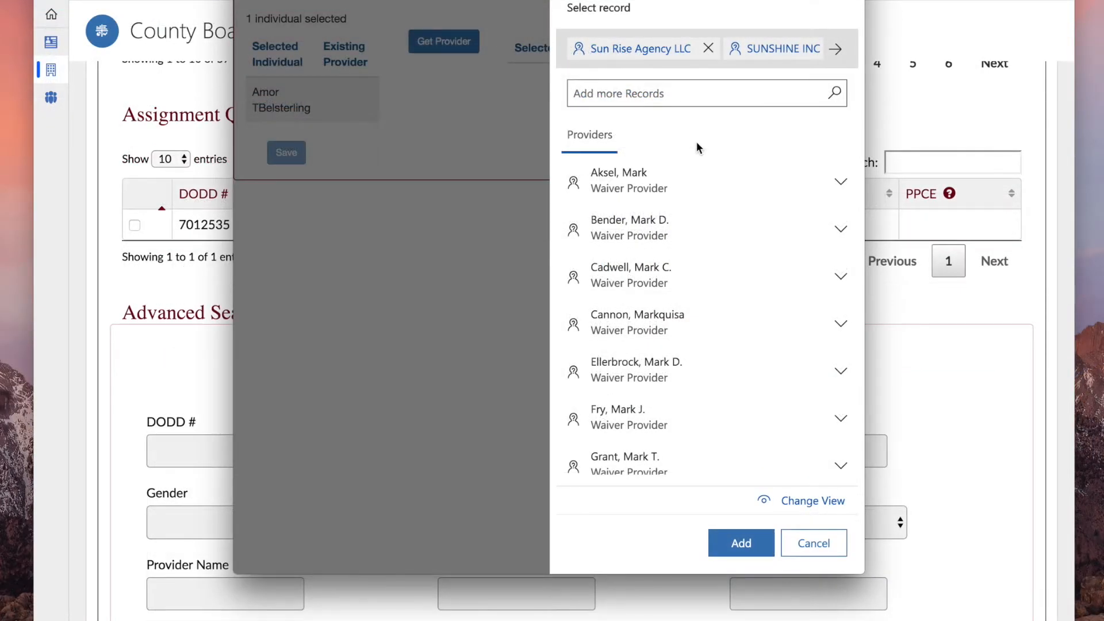
mouse_move(726, 493)
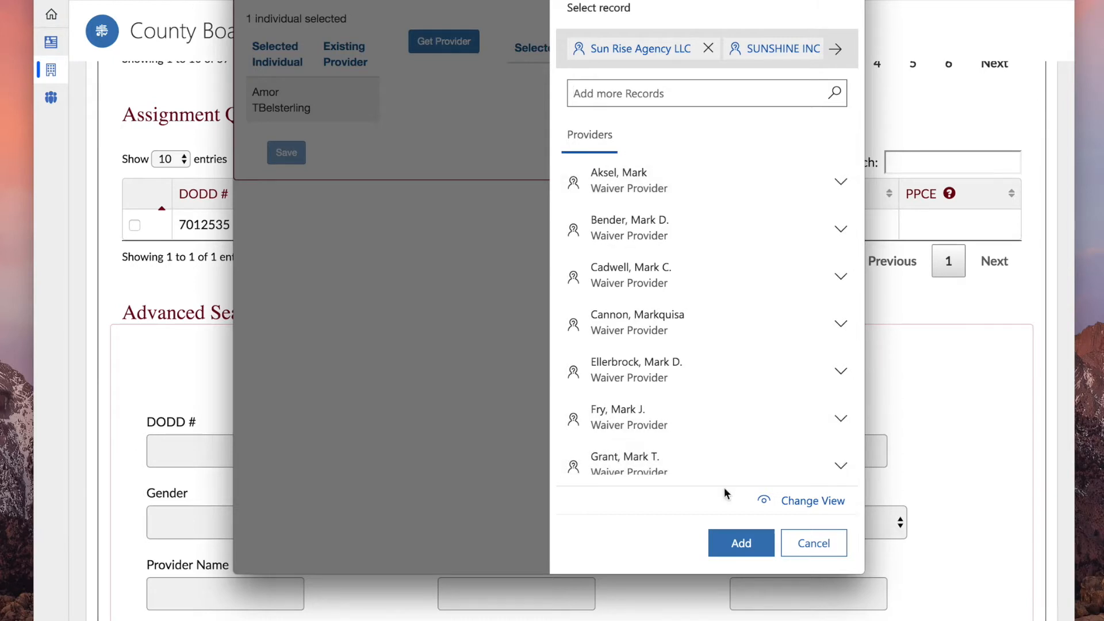
click(740, 543)
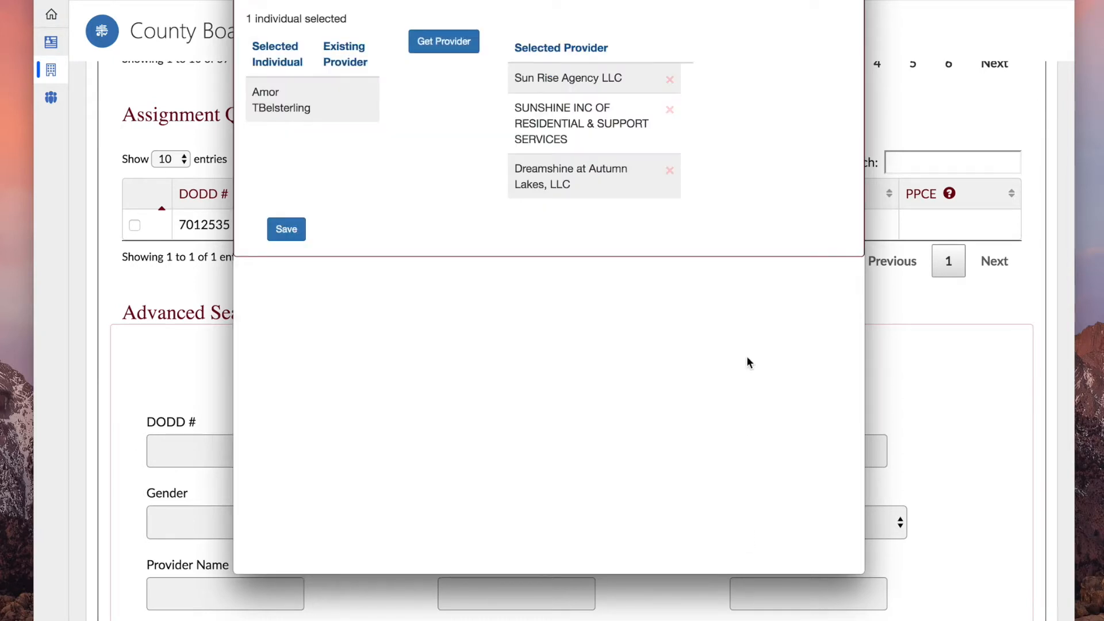
mouse_move(785, 111)
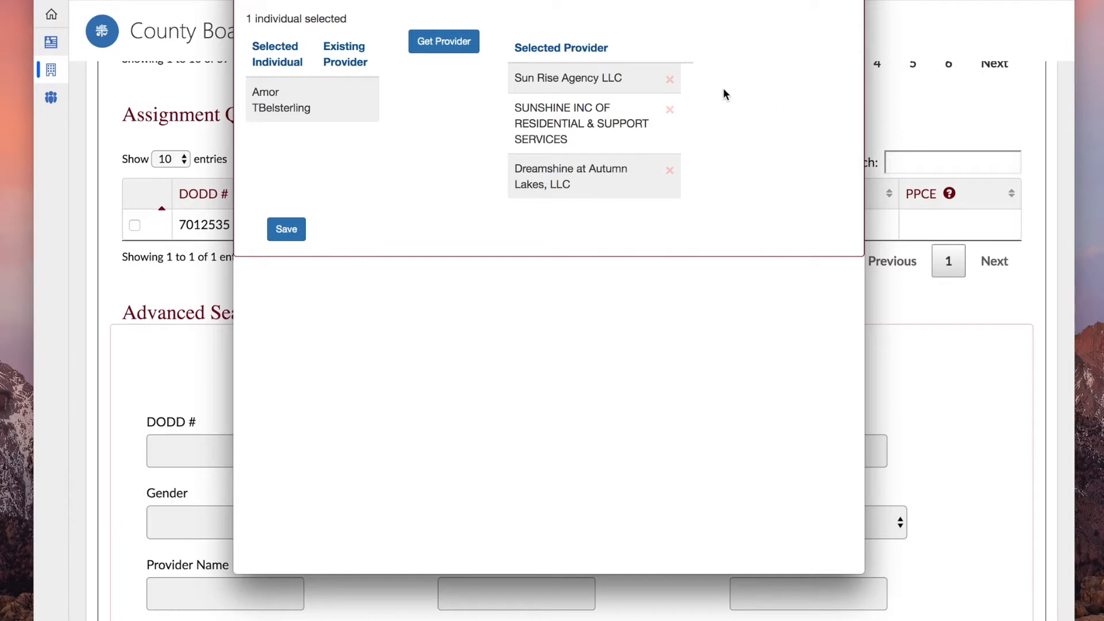
Remove Sun Rise Agency LLC, leaving two providers, and save the connection
click(670, 78)
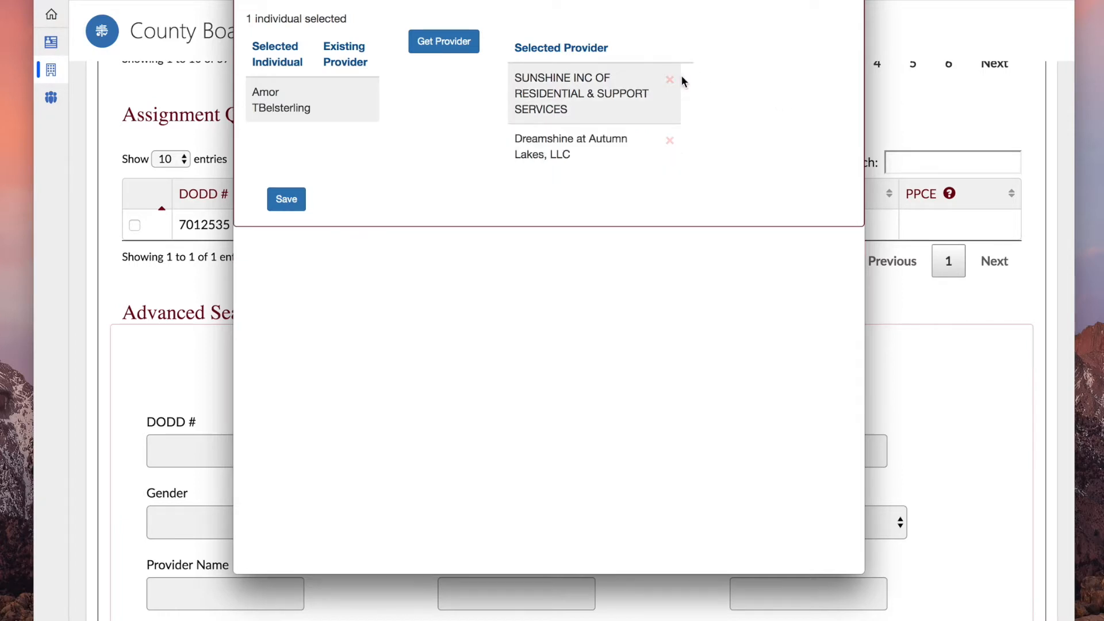
mouse_move(711, 108)
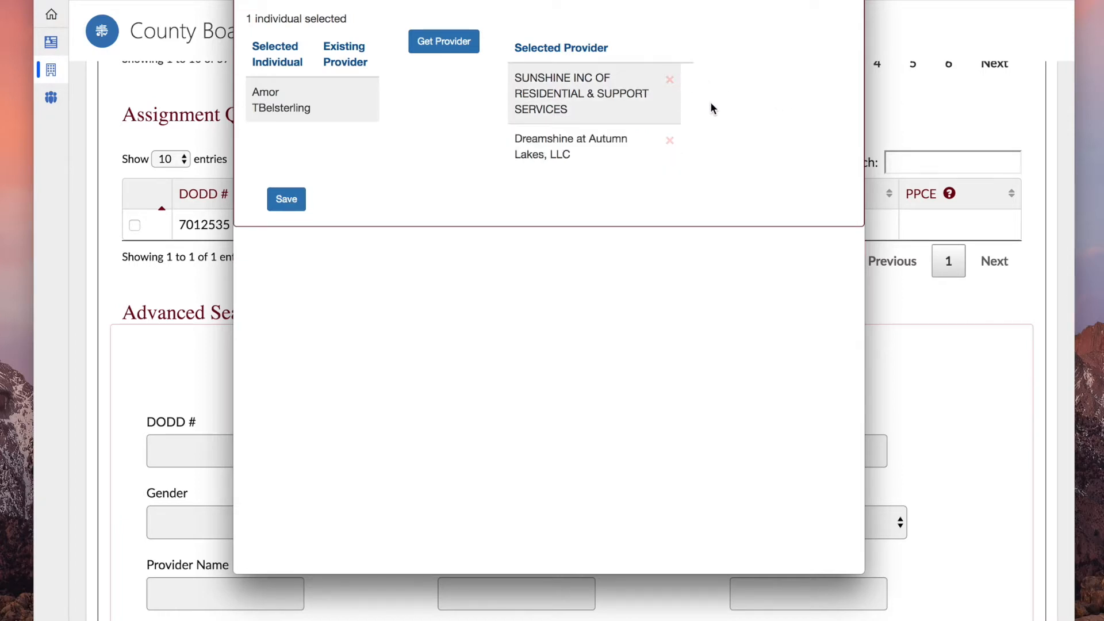
click(286, 199)
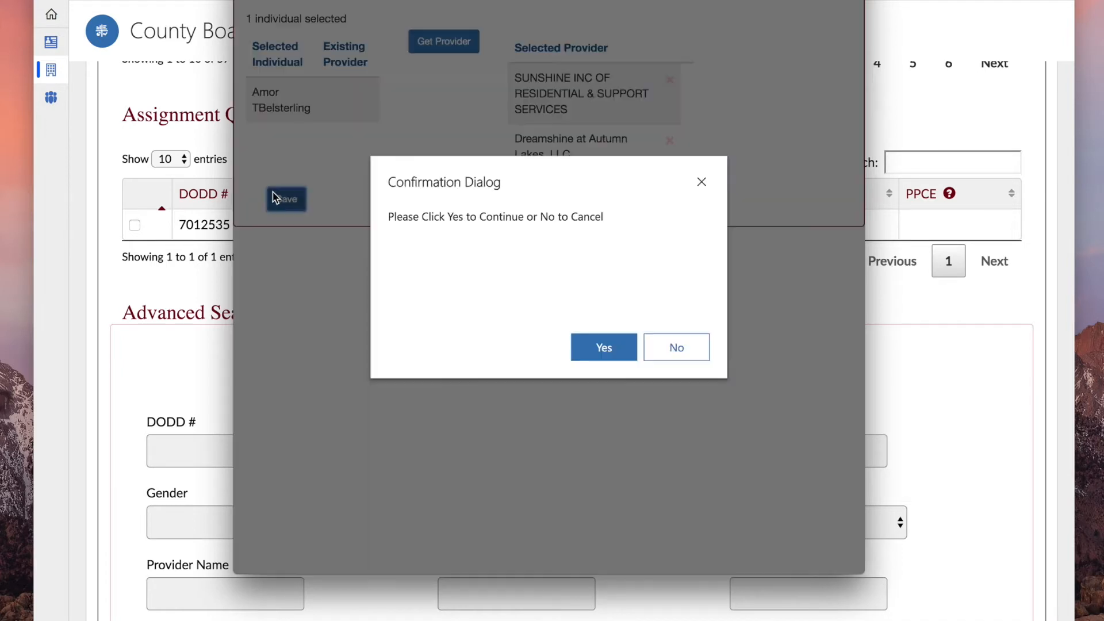
mouse_move(542, 331)
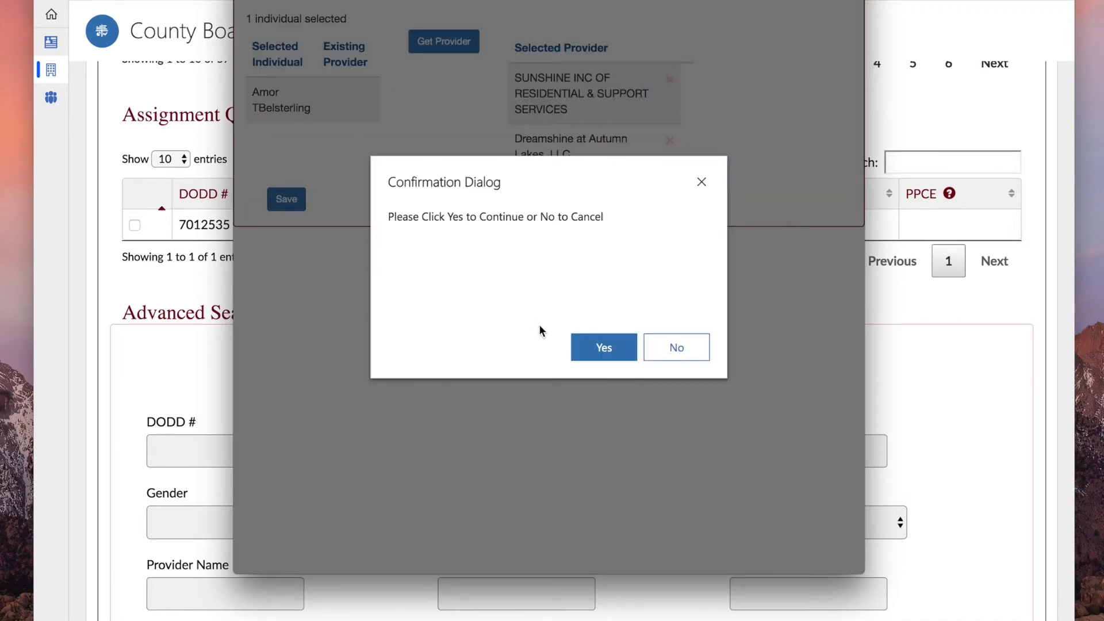
Confirm Yes to save the two provider connections, then close the connection window
click(603, 347)
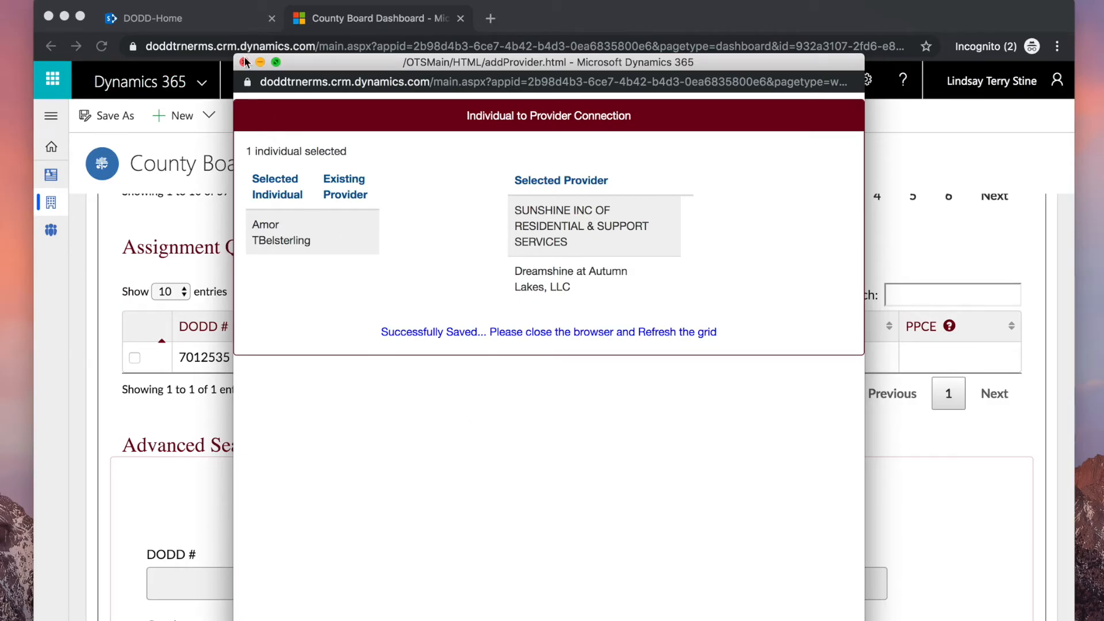
click(246, 62)
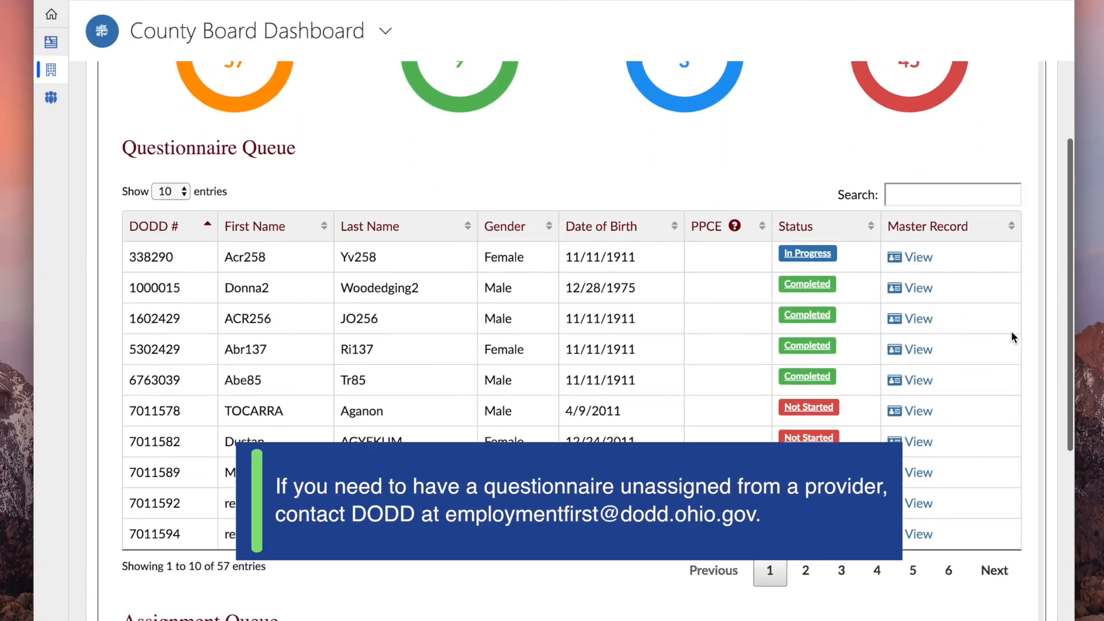
Scroll the refreshed dashboard down to the Assignment Queue showing 0 entries
scroll(down, 3)
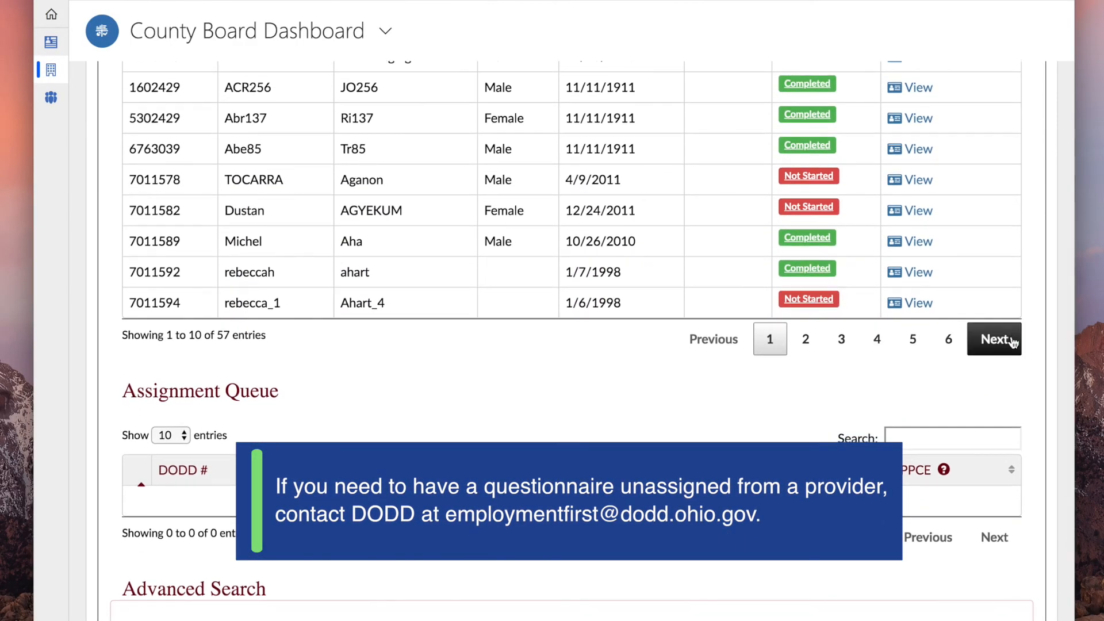
mouse_move(1017, 372)
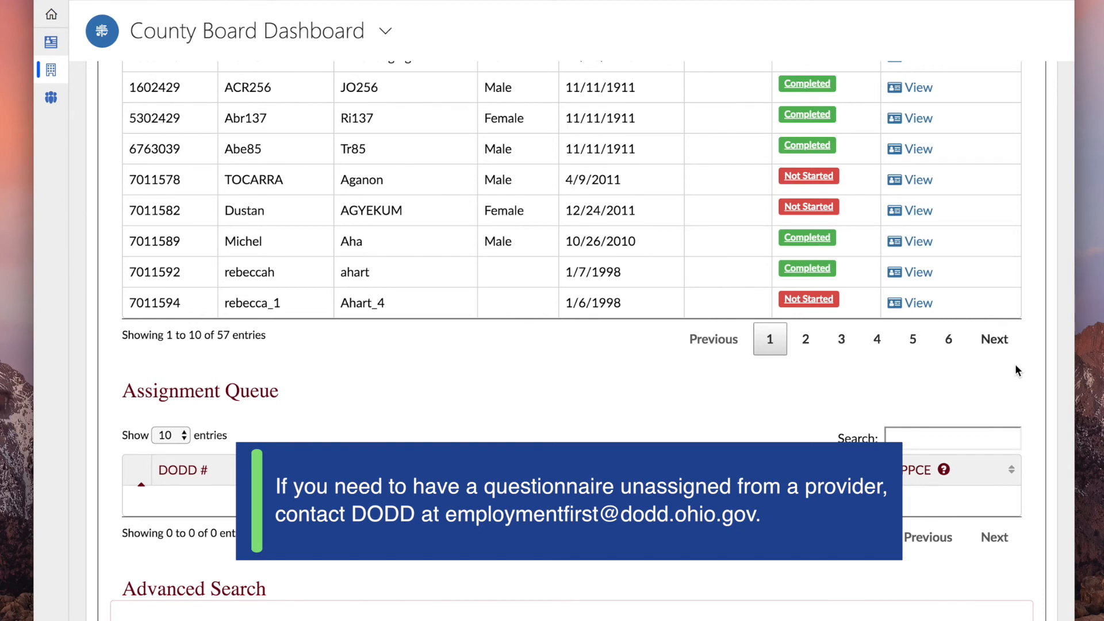